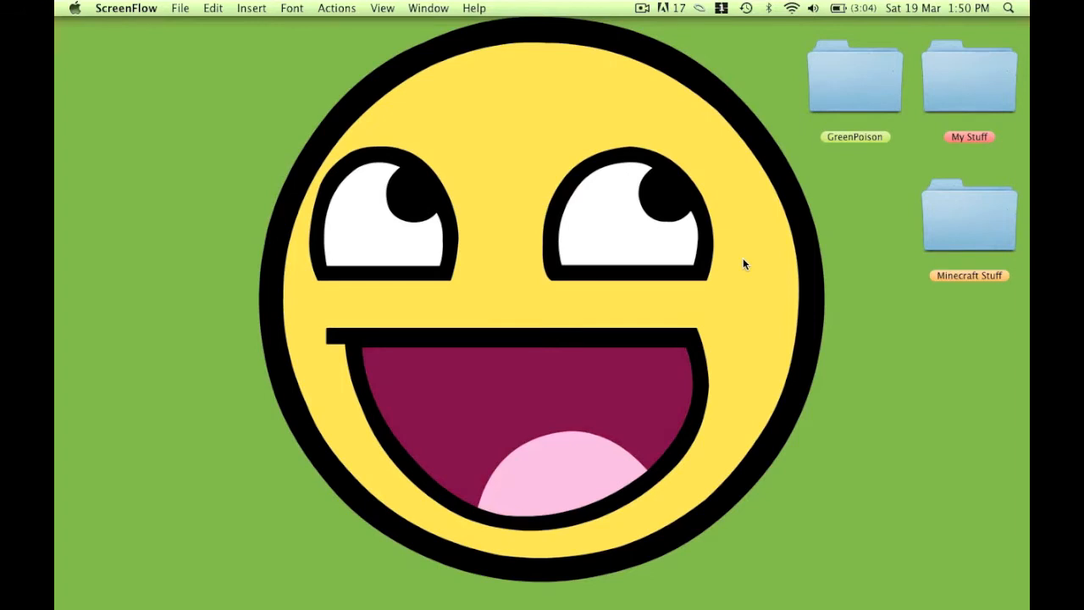
pyautogui.moveTo(540, 100)
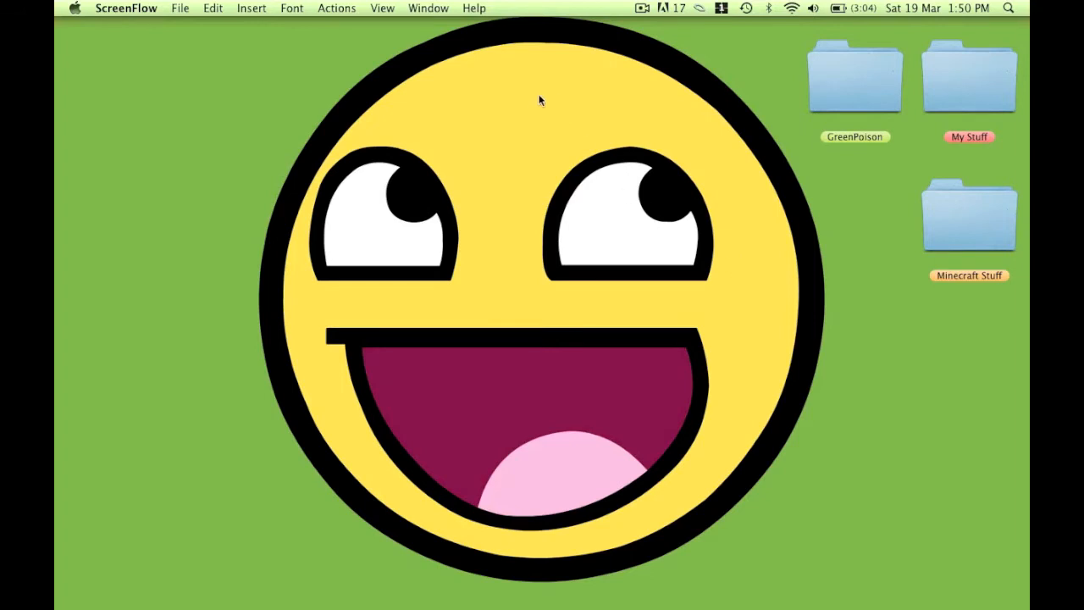
pyautogui.moveTo(576, 129)
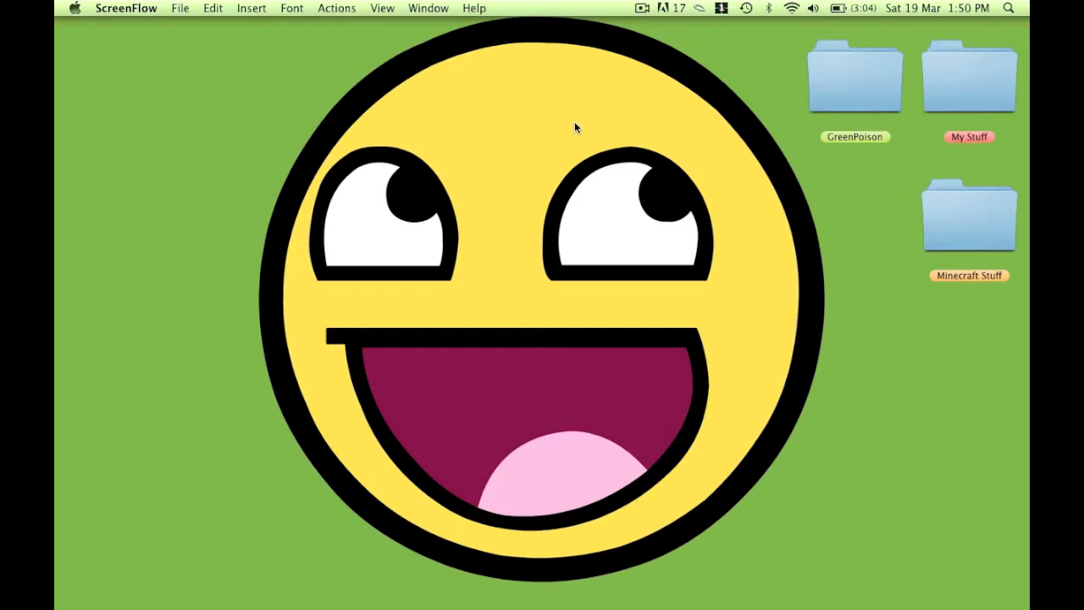
pyautogui.moveTo(547, 158)
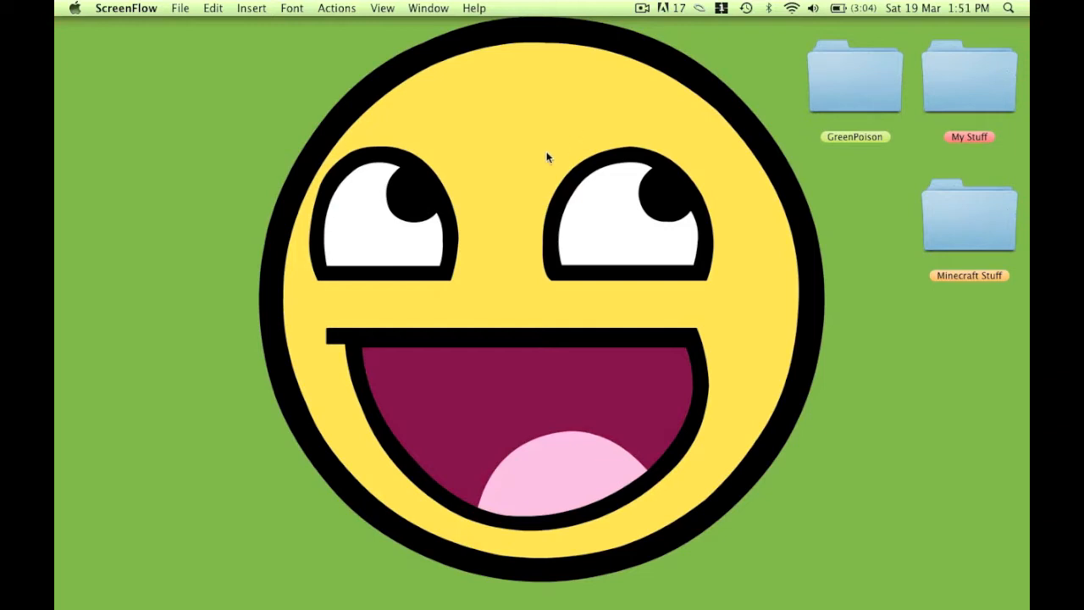
pyautogui.moveTo(593, 139)
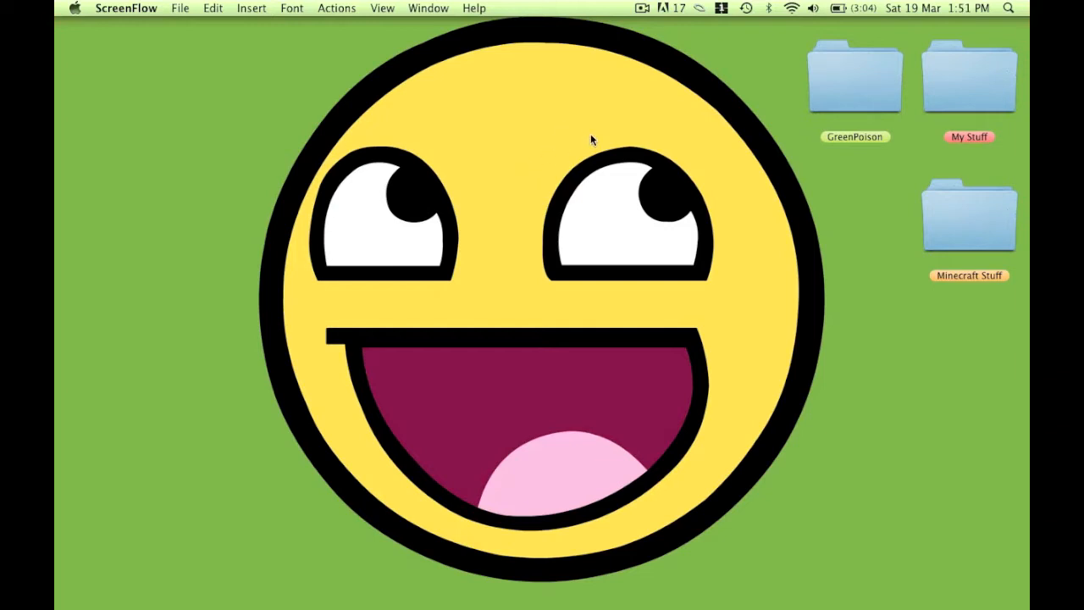
pyautogui.moveTo(542, 602)
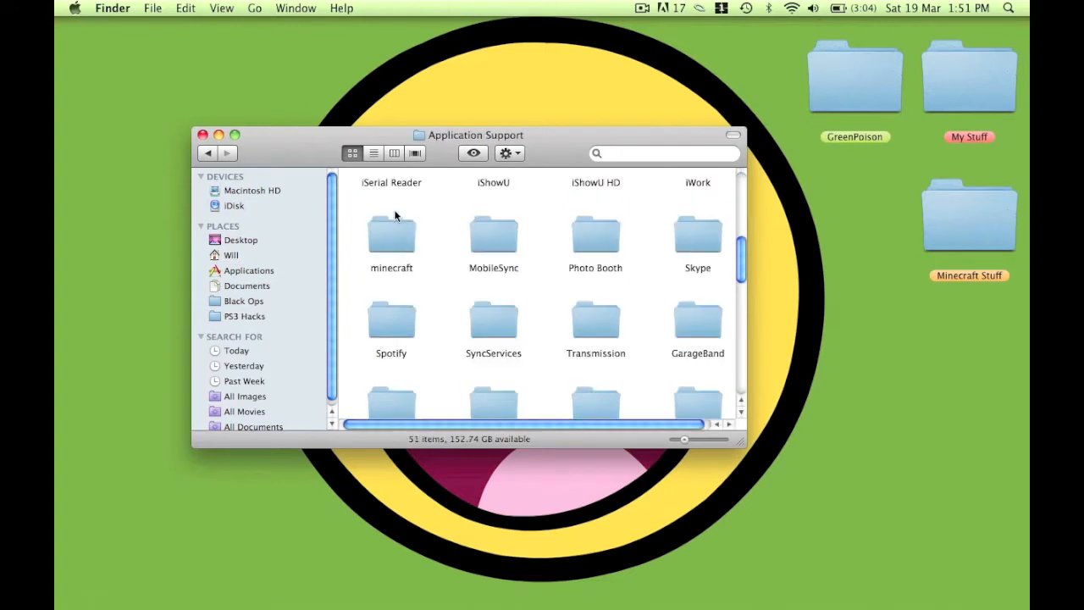
# Navigate through the minecraft folder into its bin folder, glancing at resources on the way.
pyautogui.doubleClick(390, 237)
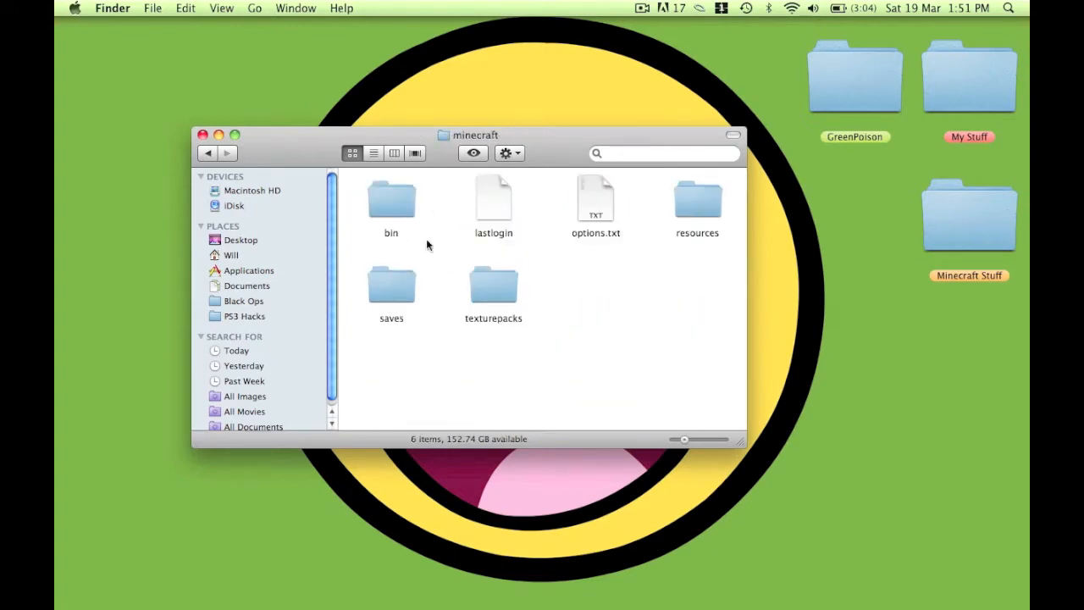
pyautogui.doubleClick(698, 200)
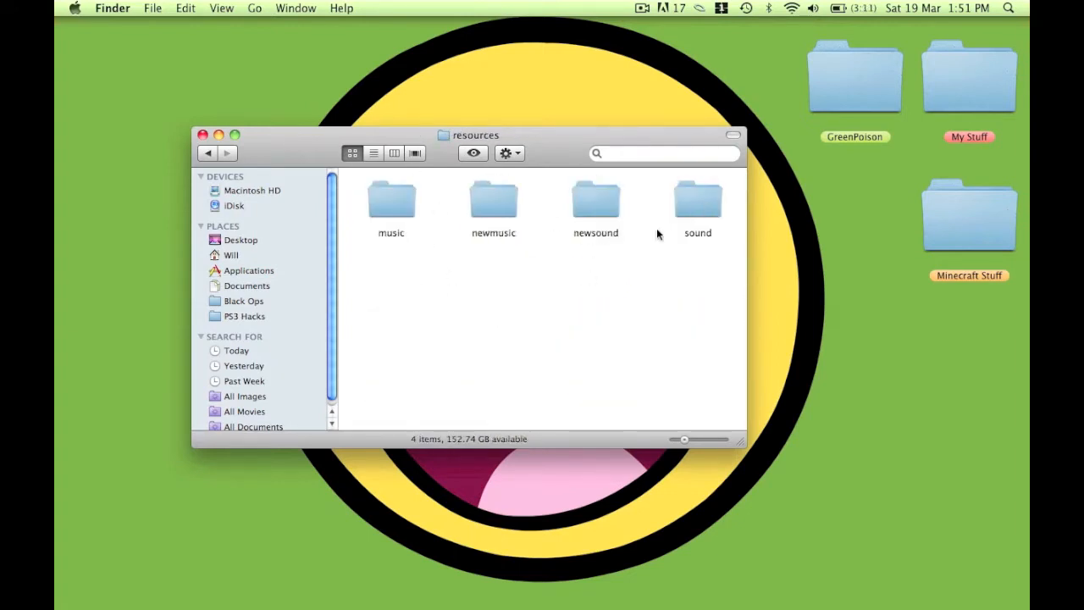
pyautogui.click(207, 153)
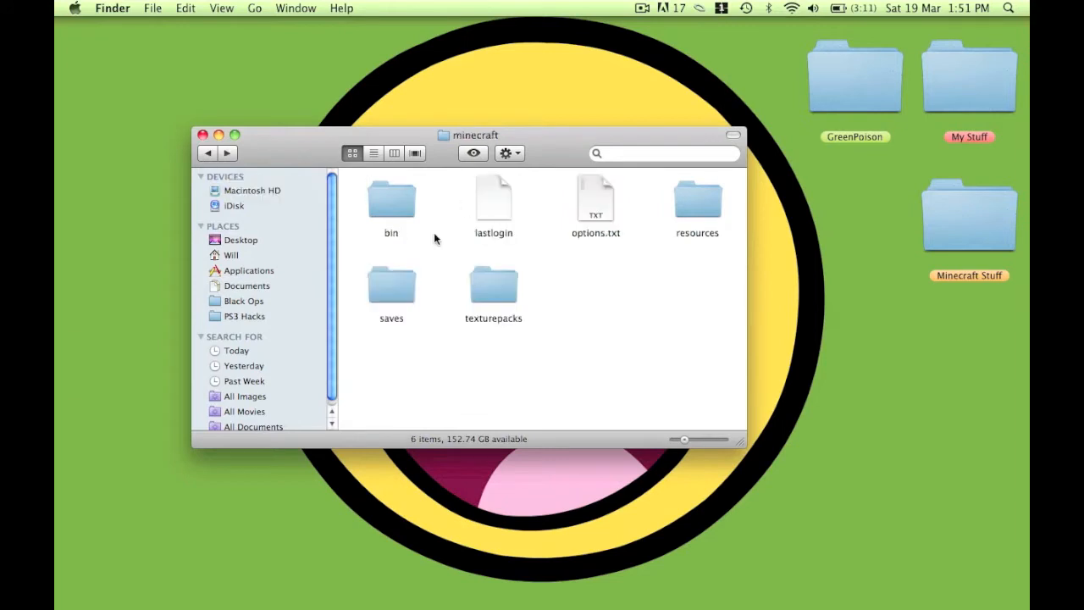
pyautogui.doubleClick(390, 200)
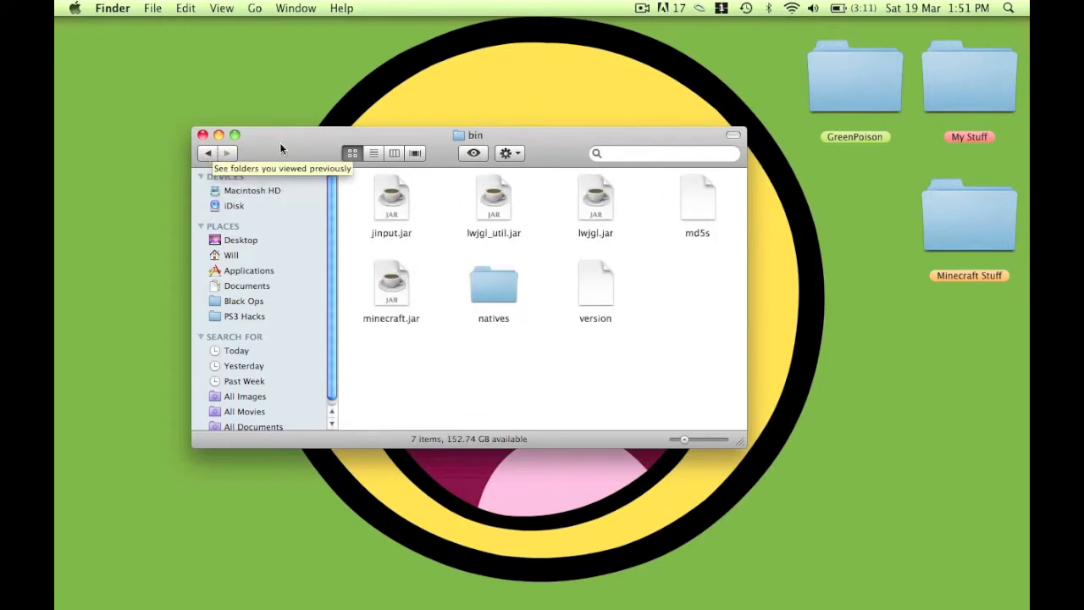
# Extract minecraft.jar with Archive Utility and name the resulting folder minecraft.jar.
pyautogui.rightClick(391, 285)
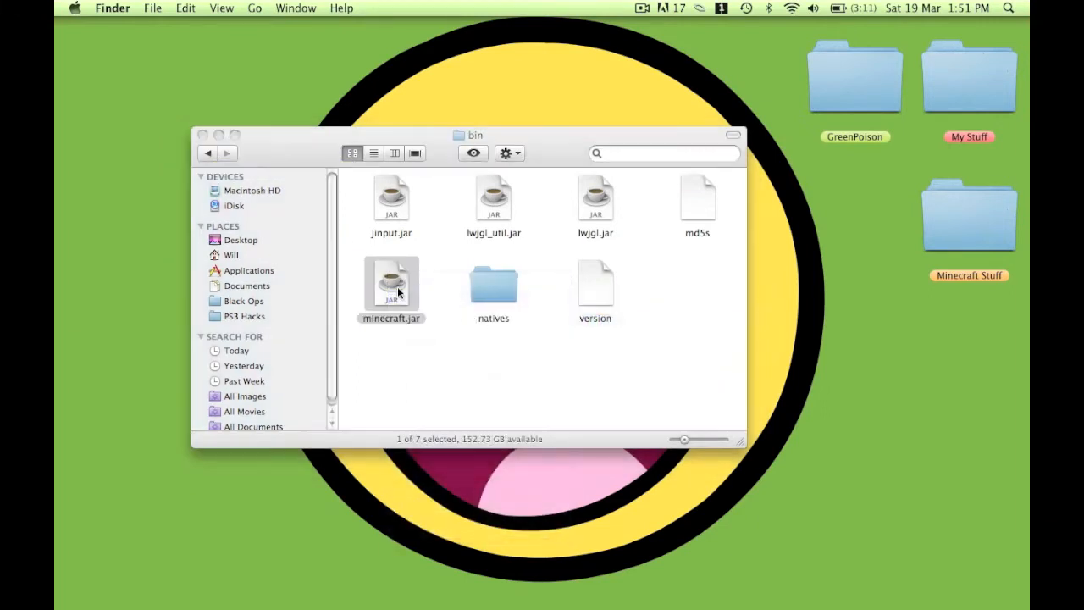
pyautogui.rightClick(391, 285)
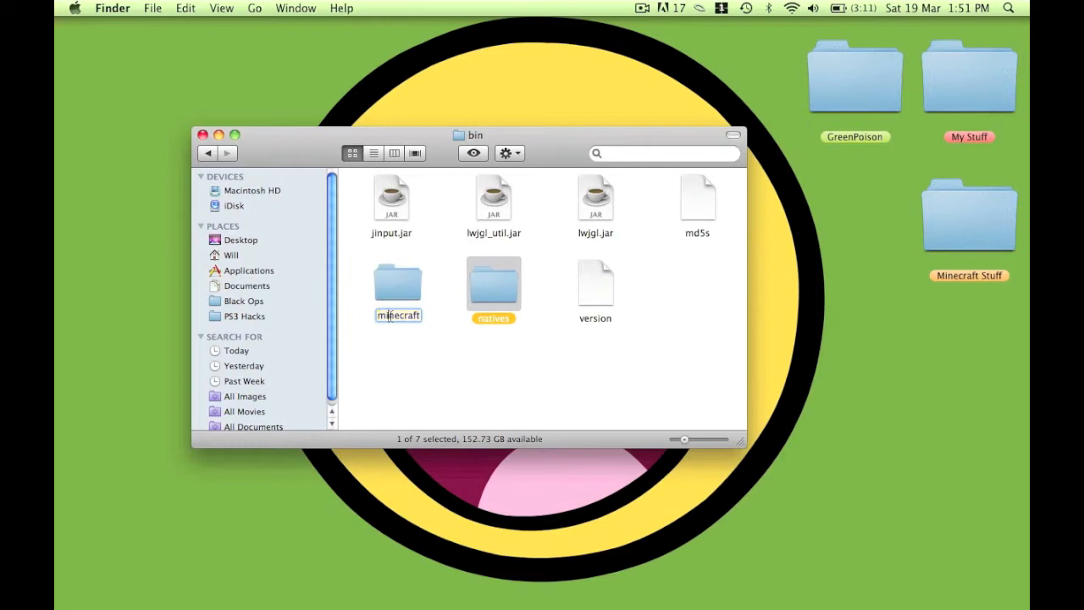
pyautogui.write('.')
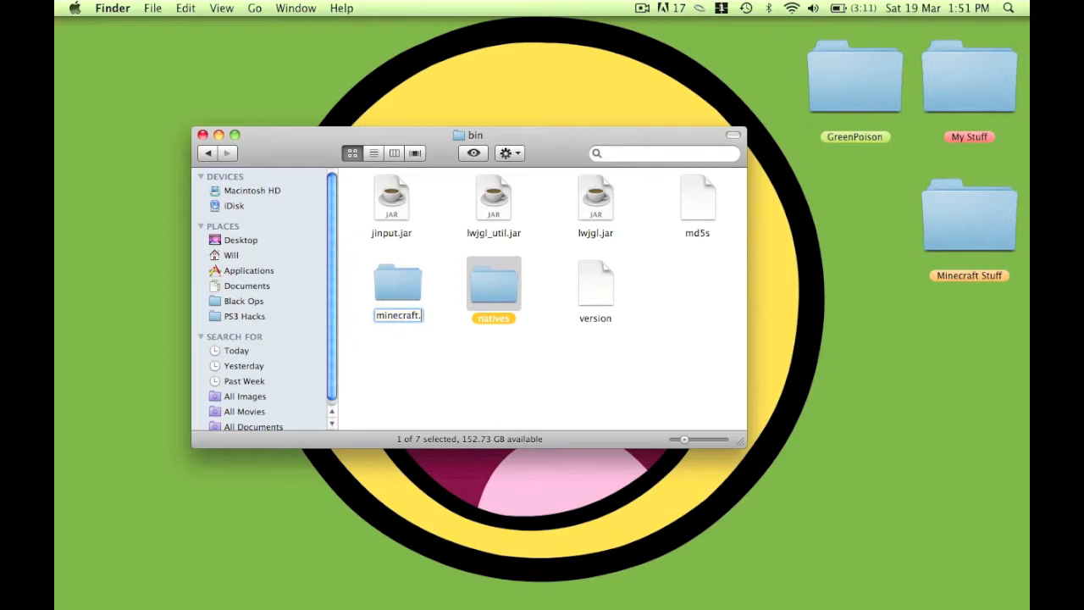
pyautogui.write('jar')
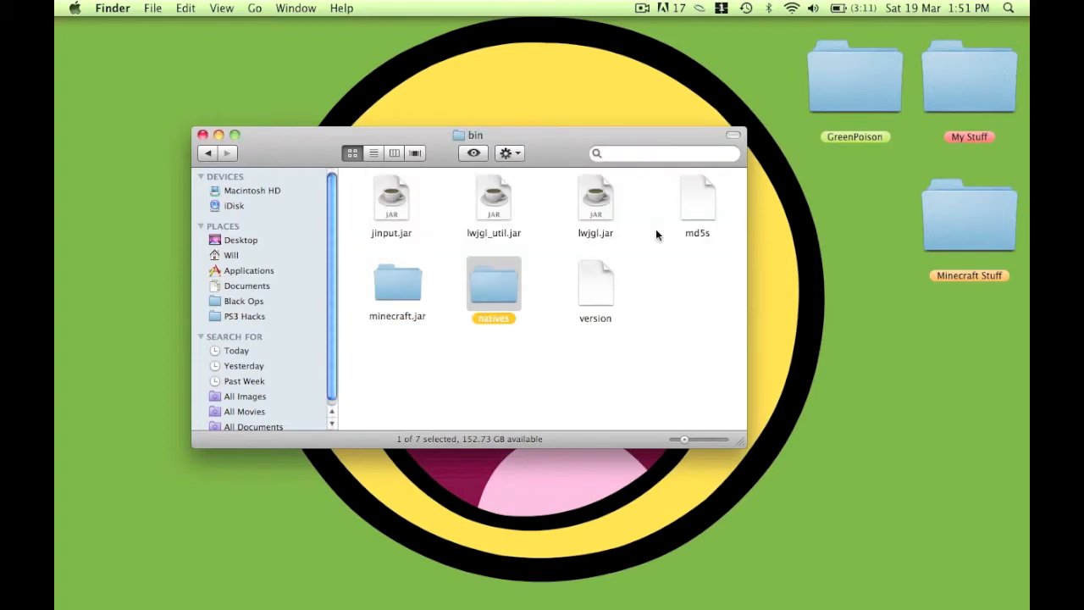
# Copy the ModLoader v4 class files into the extracted minecraft.jar, replacing all duplicates, and reach AudioMod's paulscode folder.
pyautogui.doubleClick(397, 284)
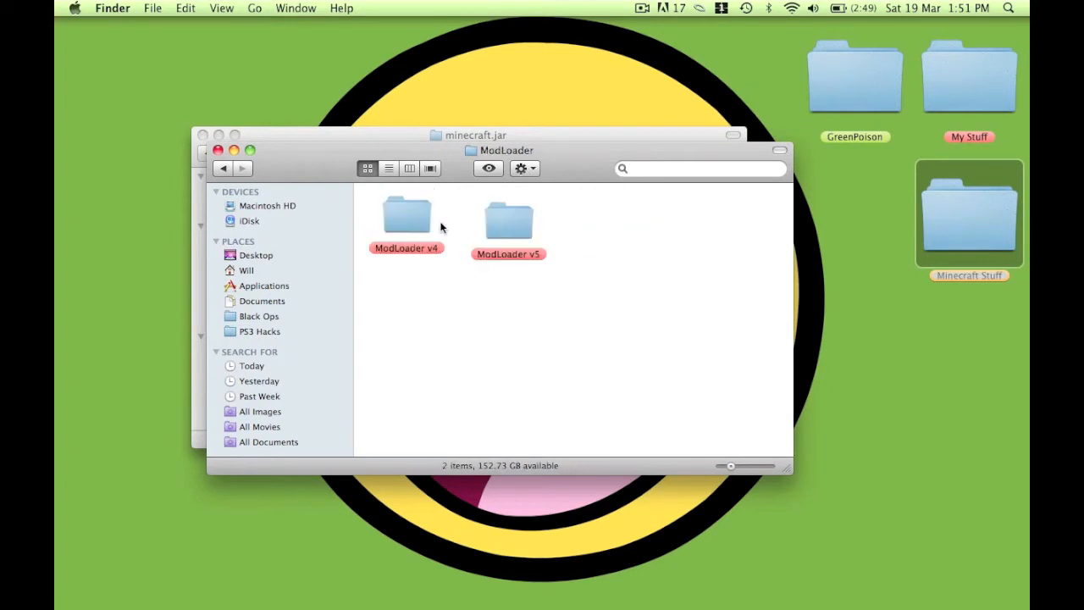
pyautogui.doubleClick(406, 217)
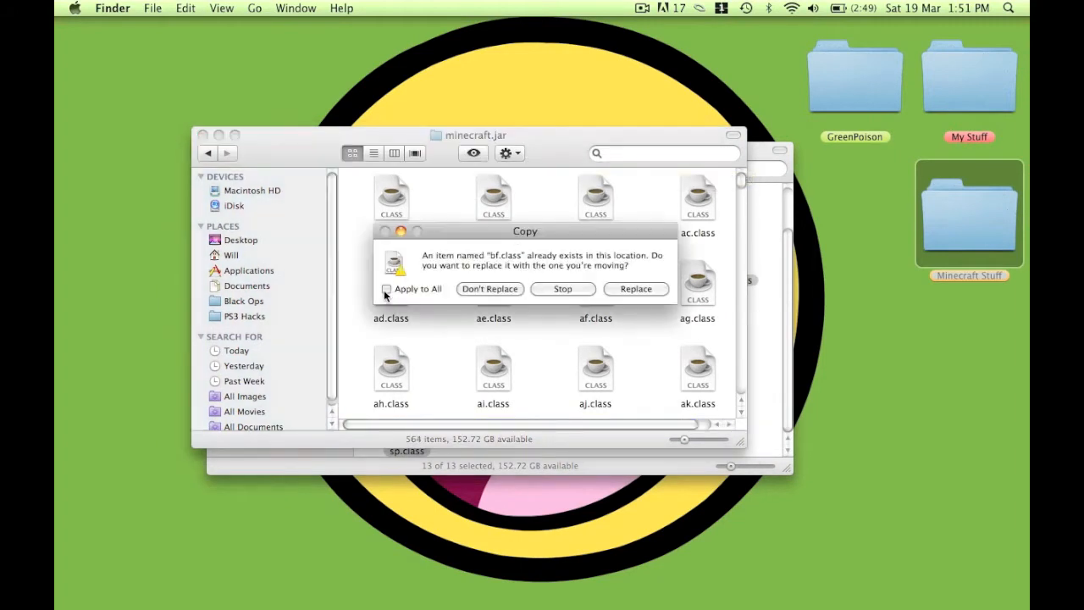
pyautogui.click(637, 288)
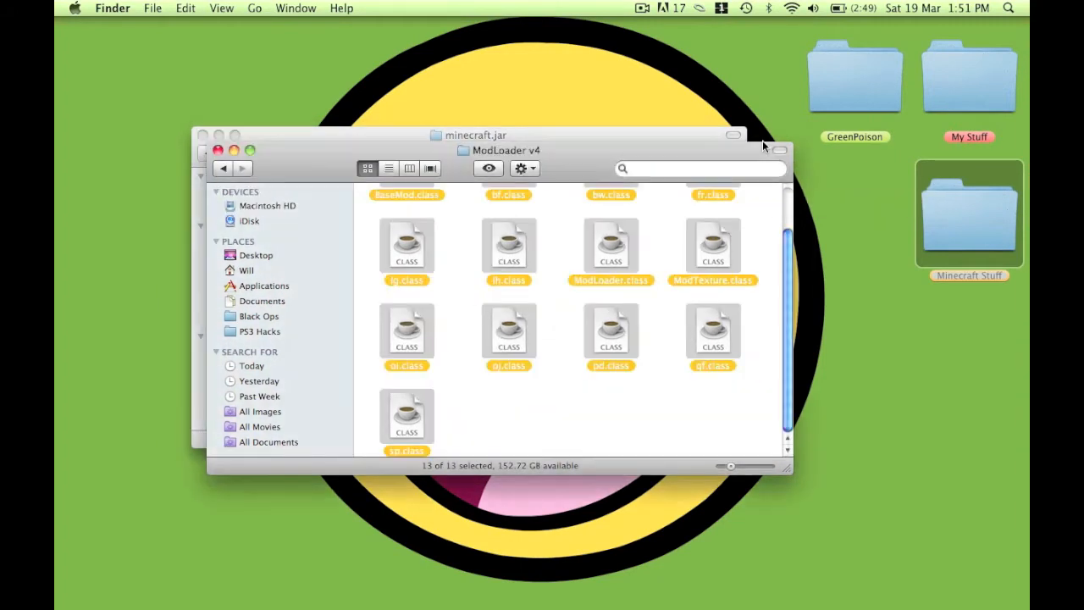
pyautogui.click(222, 167)
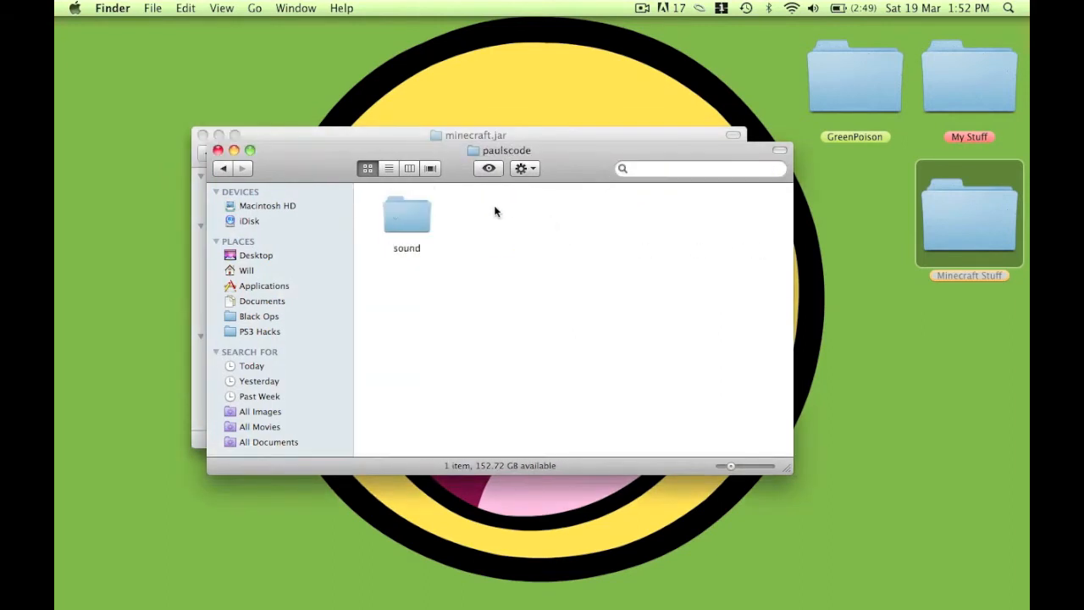
# Search 'paul' within minecraft.jar and inspect its paulscode sound codecs for the IBXM codec.
pyautogui.doubleClick(406, 217)
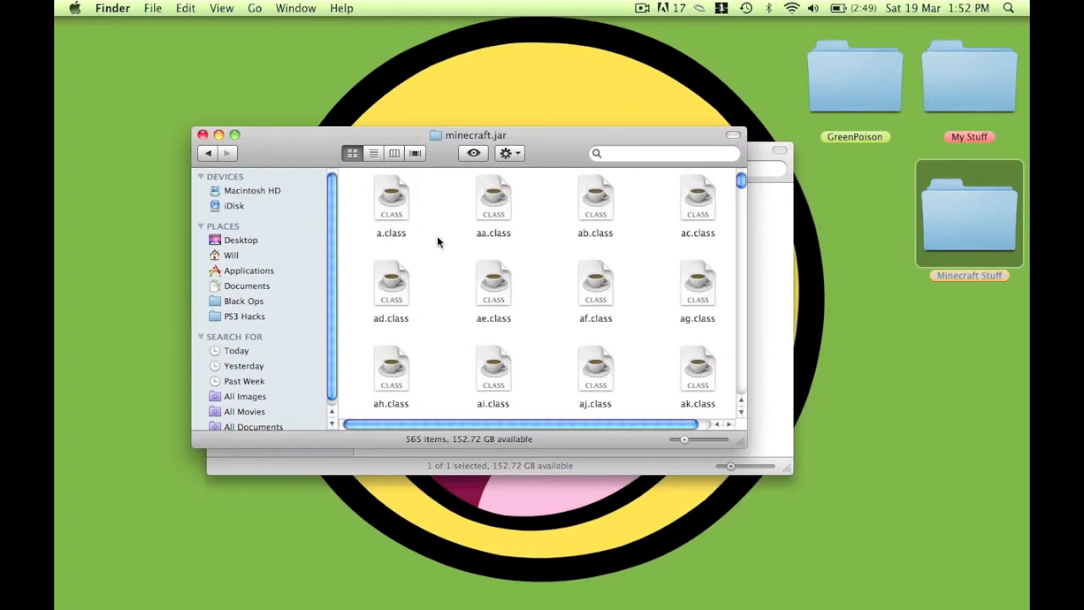
pyautogui.write('paul')
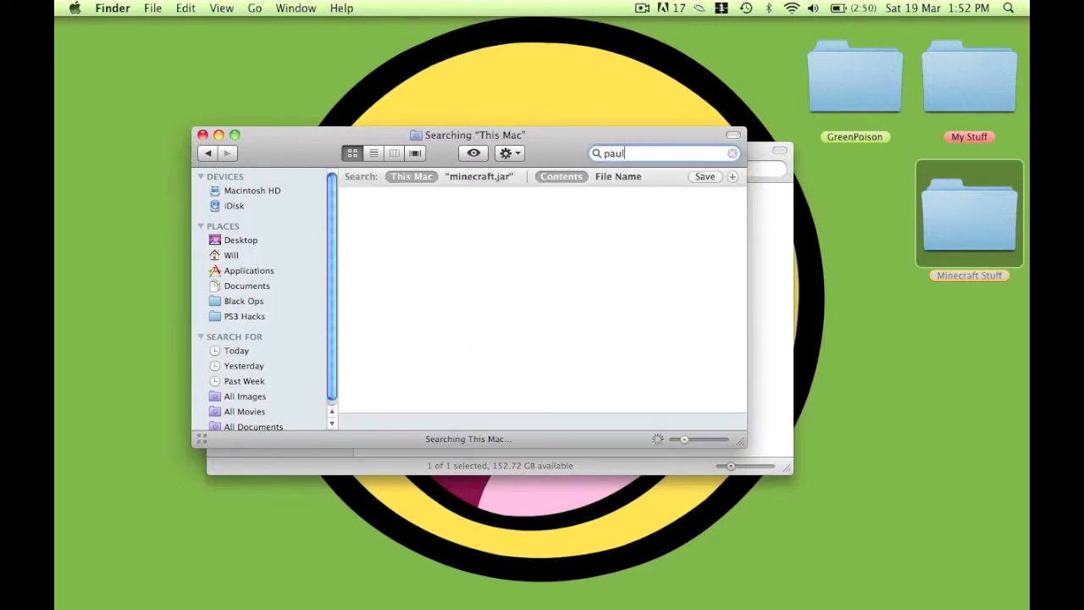
pyautogui.click(479, 176)
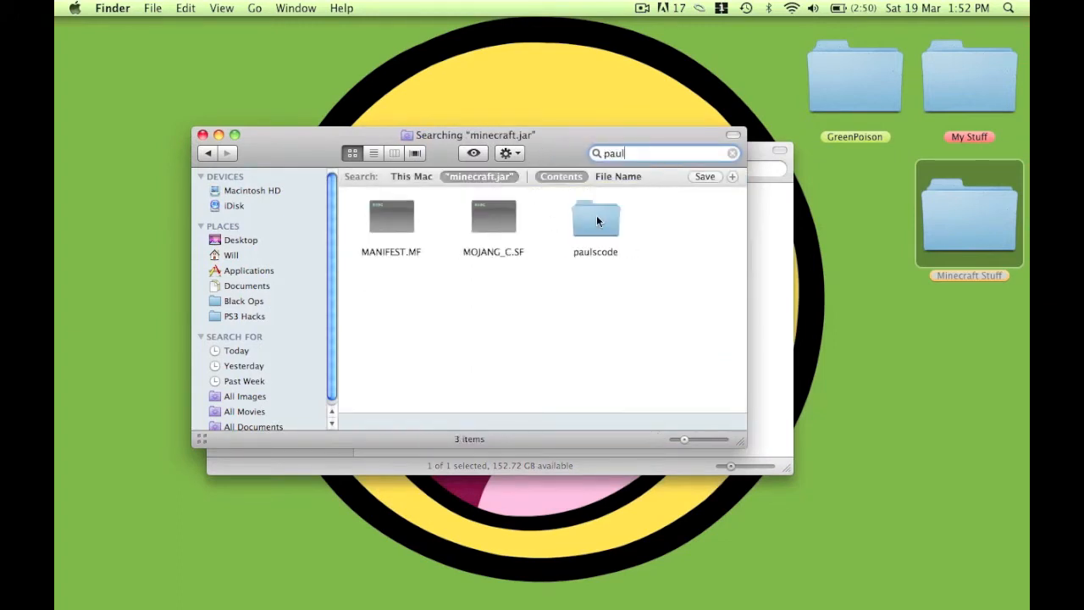
pyautogui.doubleClick(595, 217)
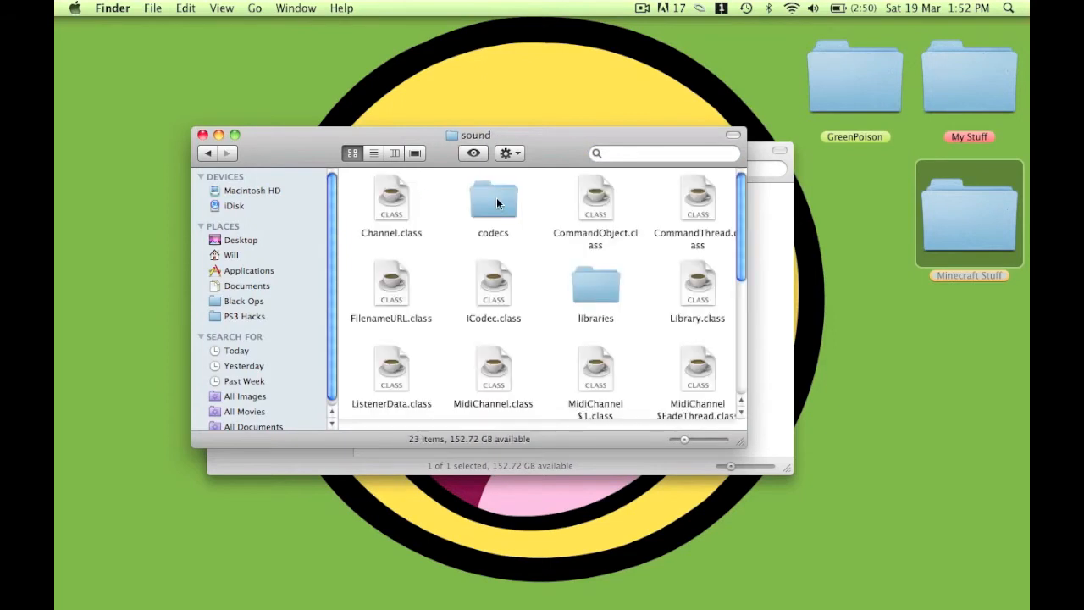
pyautogui.doubleClick(492, 200)
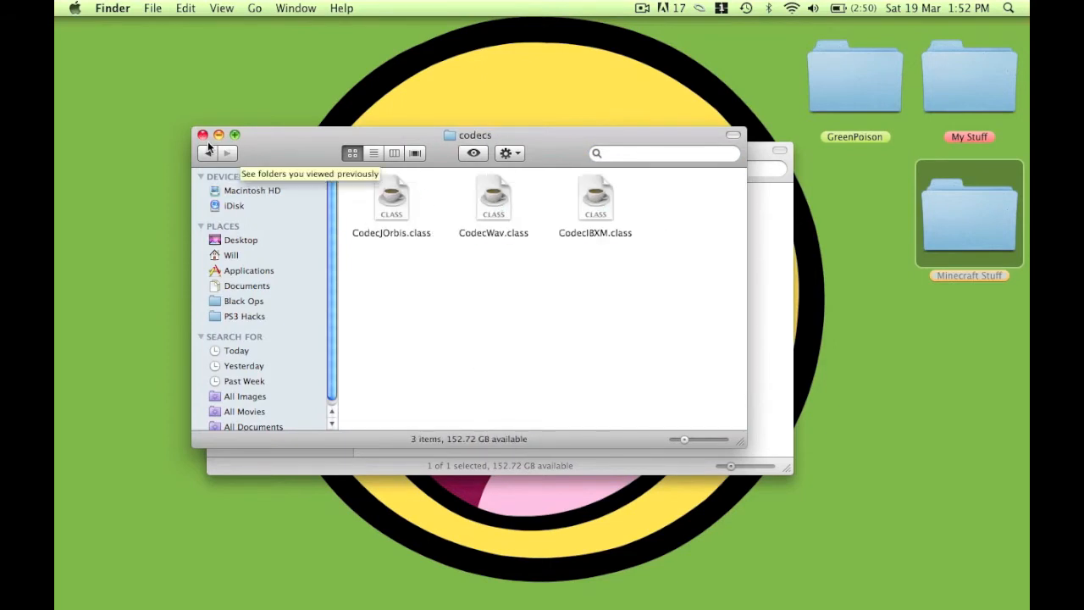
# Return from the mod's codecs folder to Base Mods and select the GuiAPI folder.
pyautogui.write('paul')
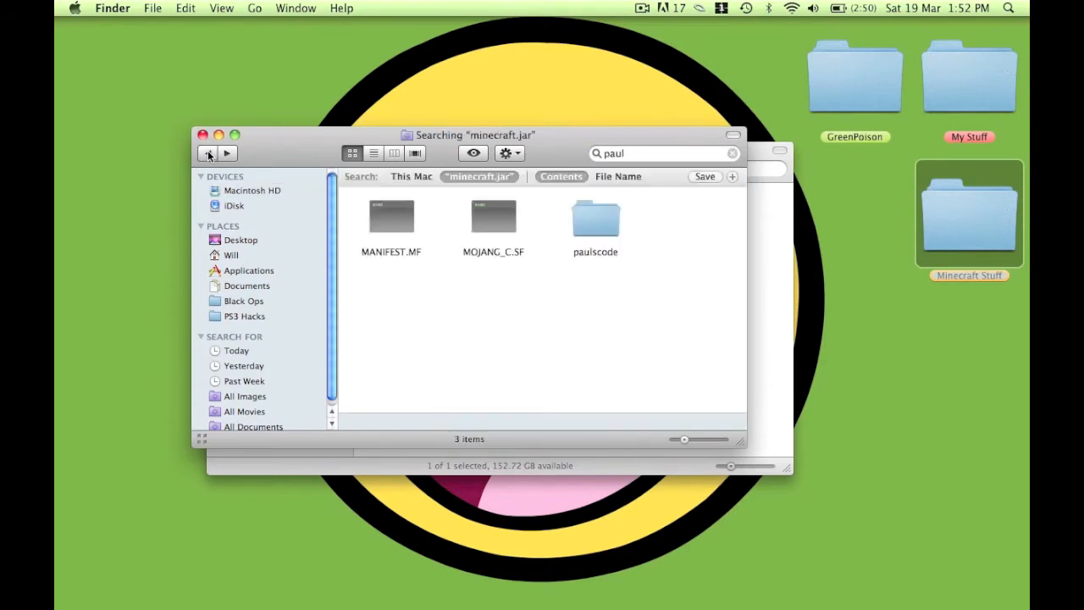
pyautogui.doubleClick(595, 213)
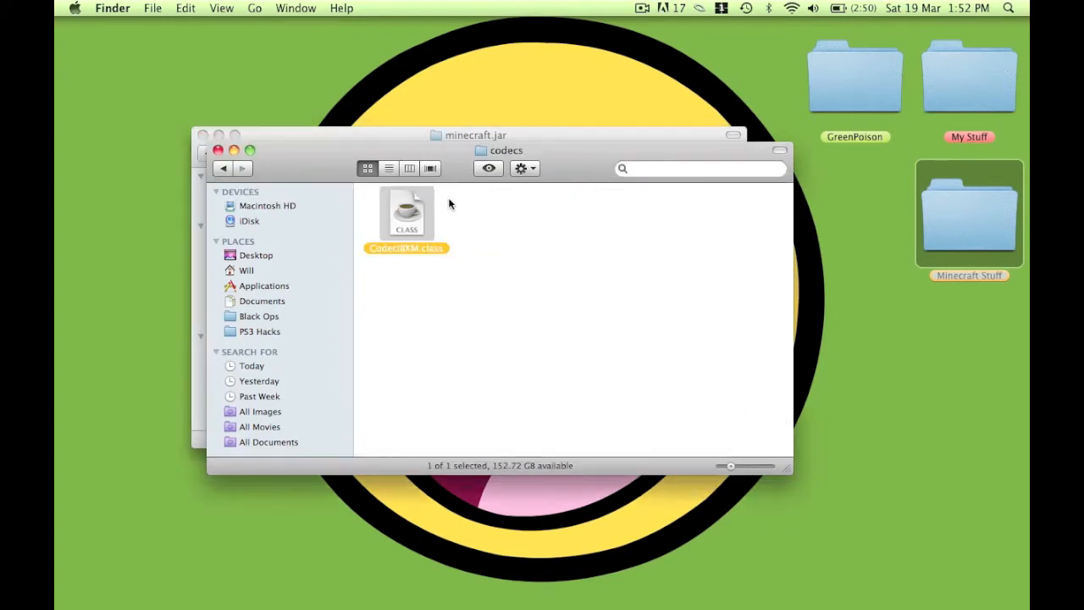
pyautogui.click(224, 168)
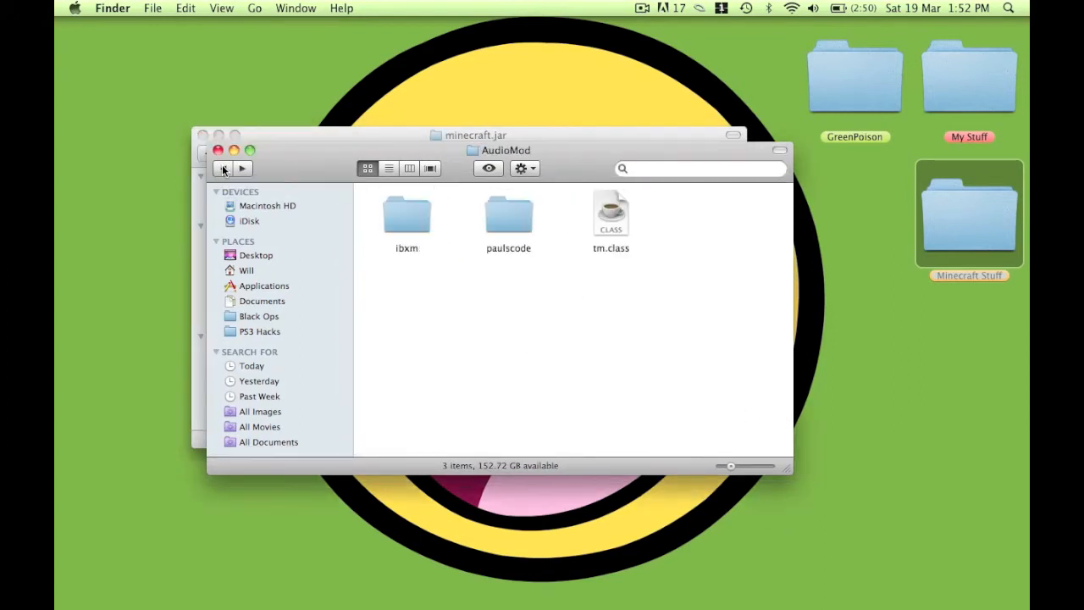
pyautogui.click(224, 168)
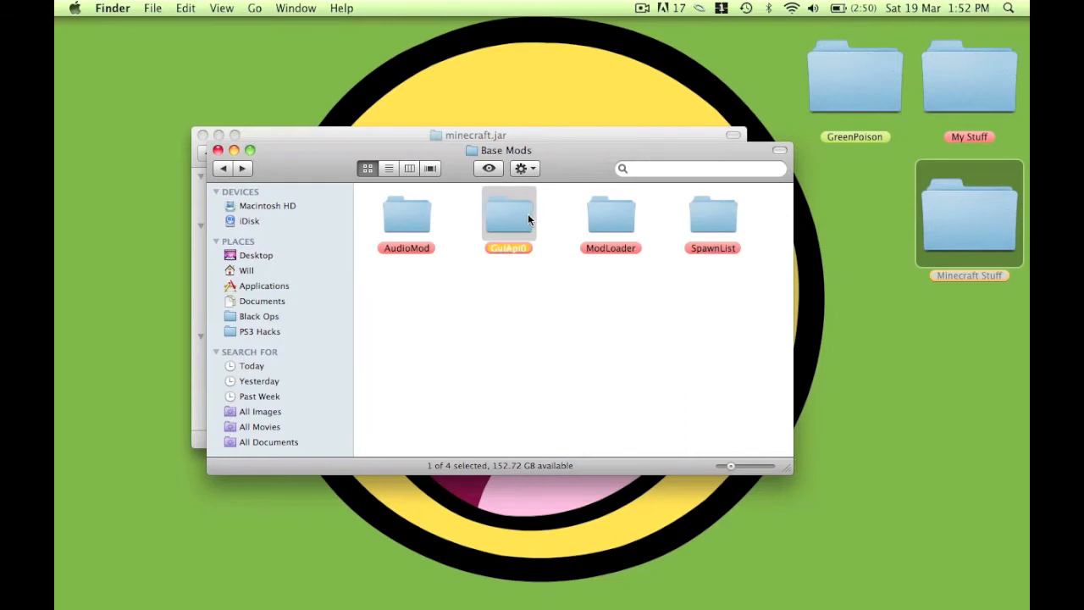
# Copy all GuiAPI class files into minecraft.jar, replacing every same-named file.
pyautogui.doubleClick(508, 212)
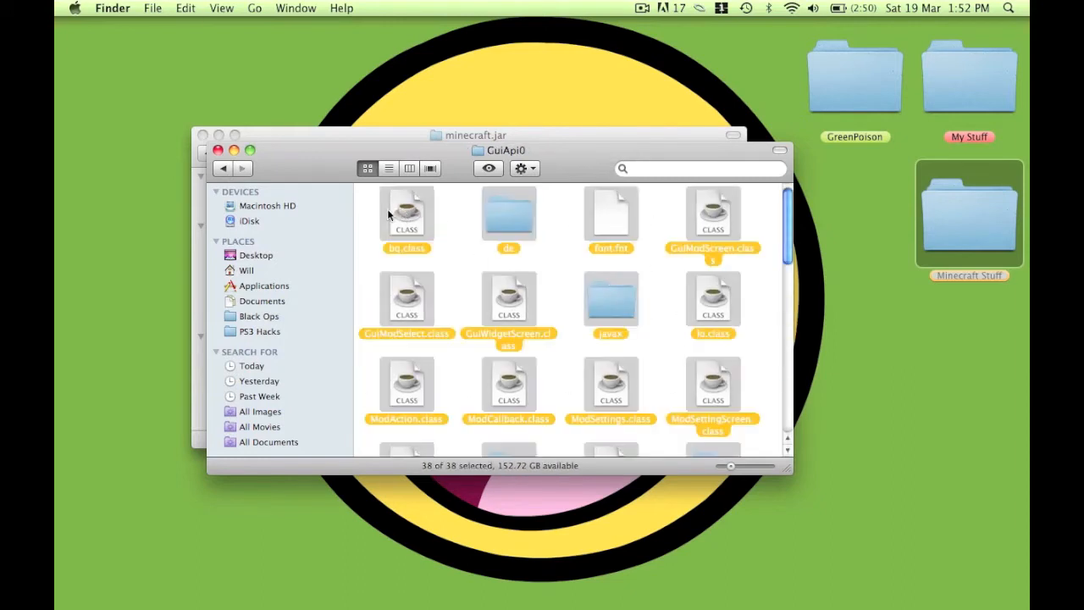
pyautogui.click(207, 153)
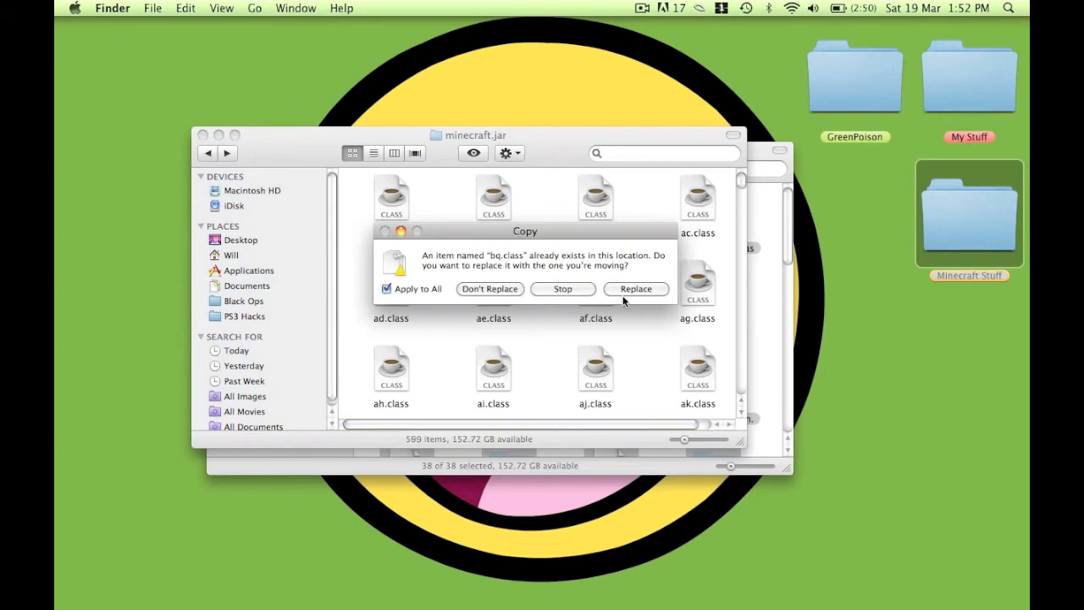
pyautogui.click(637, 288)
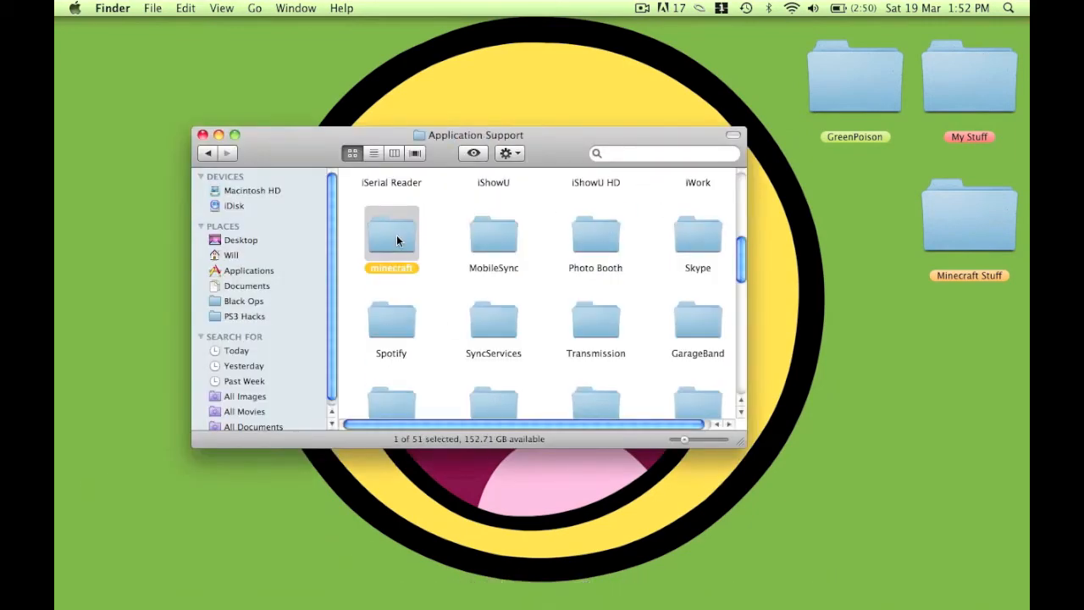
# Check that Minecraft's resources folder holds only music and sound folders, then close Finder.
pyautogui.doubleClick(390, 234)
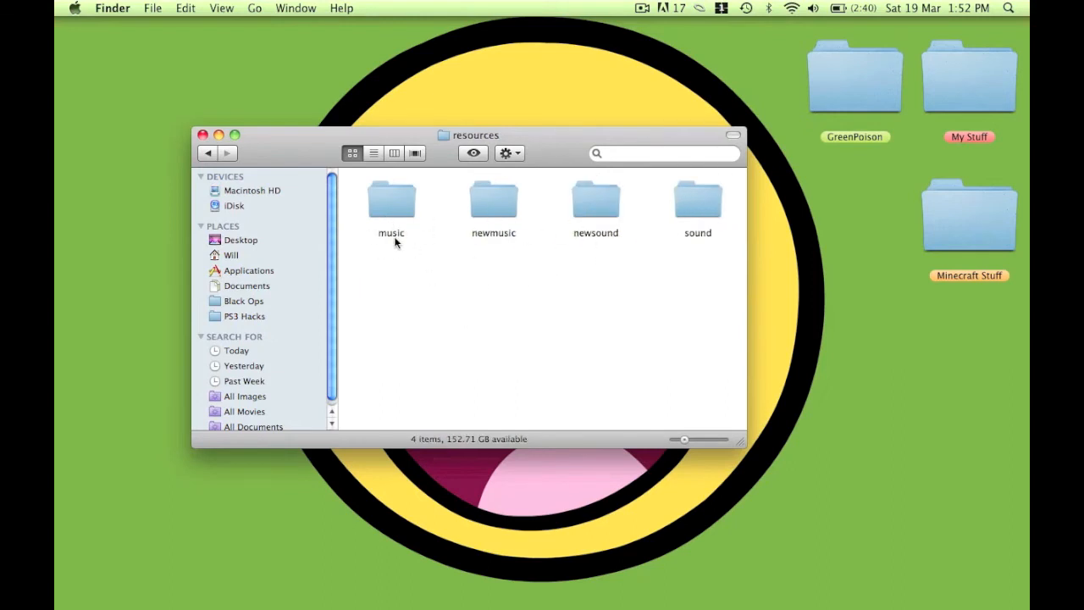
pyautogui.click(203, 136)
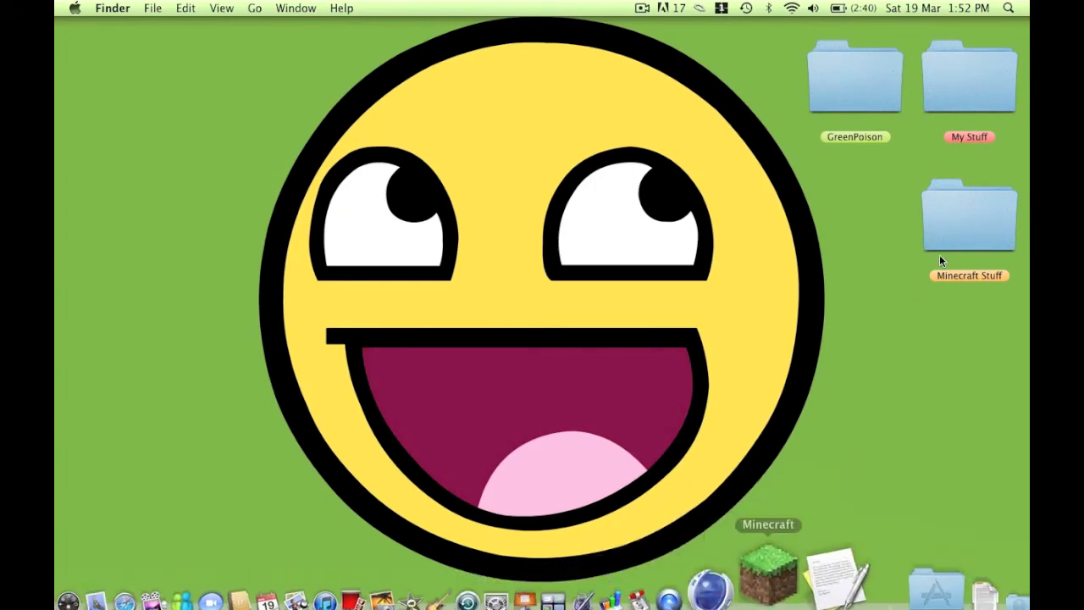
# Launch Minecraft from the Dock, log in to reach the title menu, then quit the game.
pyautogui.click(767, 573)
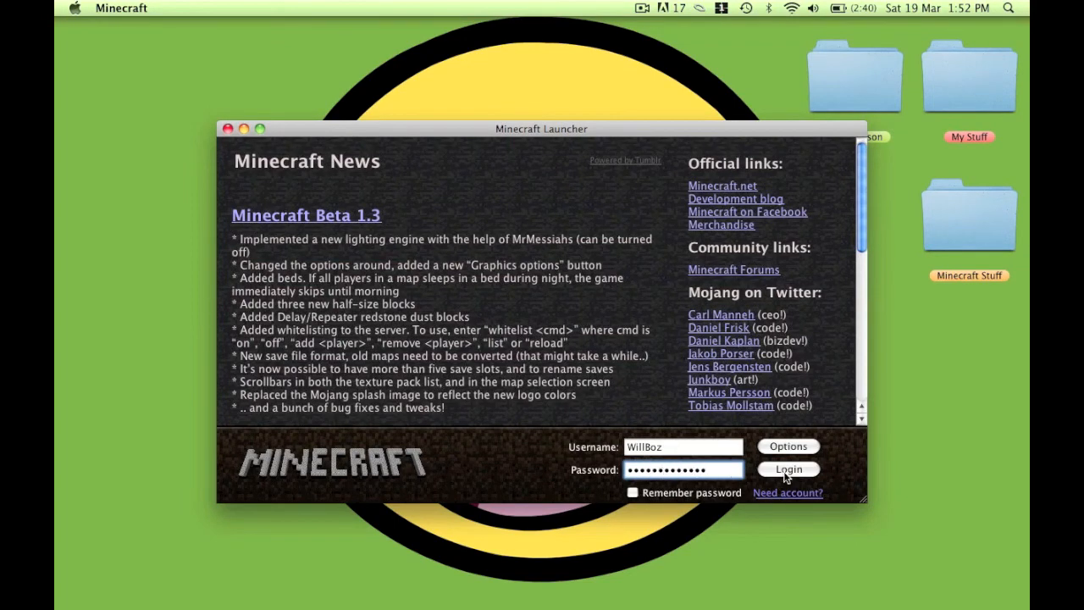
pyautogui.click(786, 469)
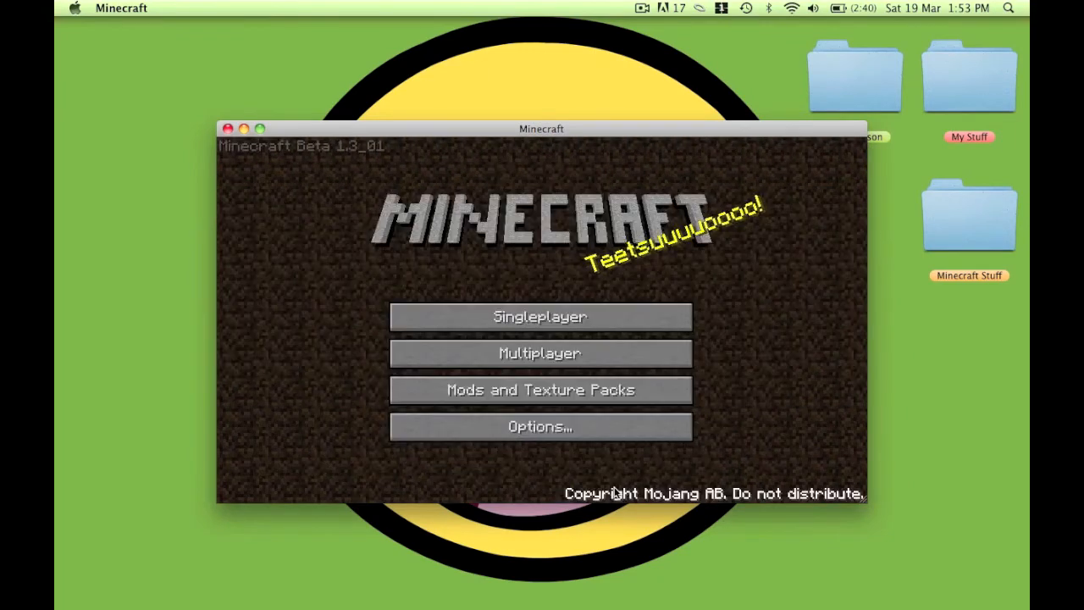
pyautogui.click(227, 128)
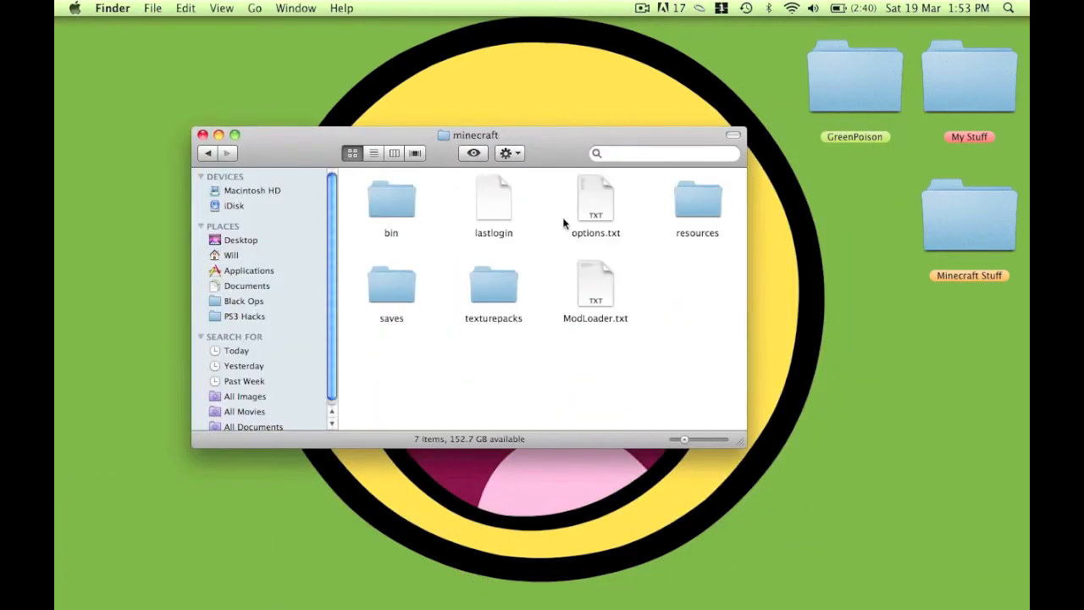
pyautogui.doubleClick(697, 200)
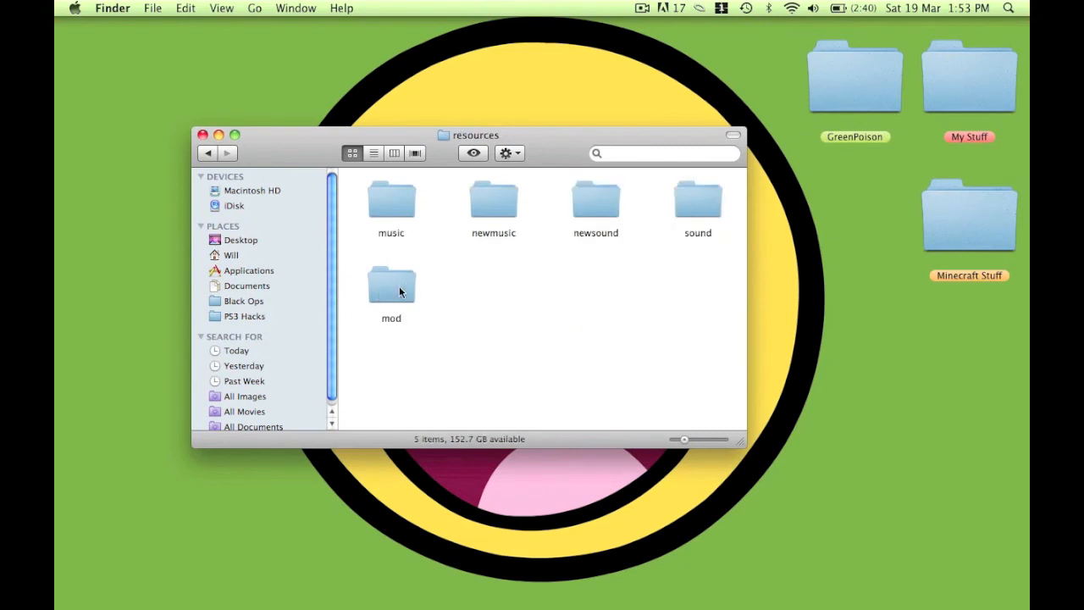
pyautogui.doubleClick(389, 284)
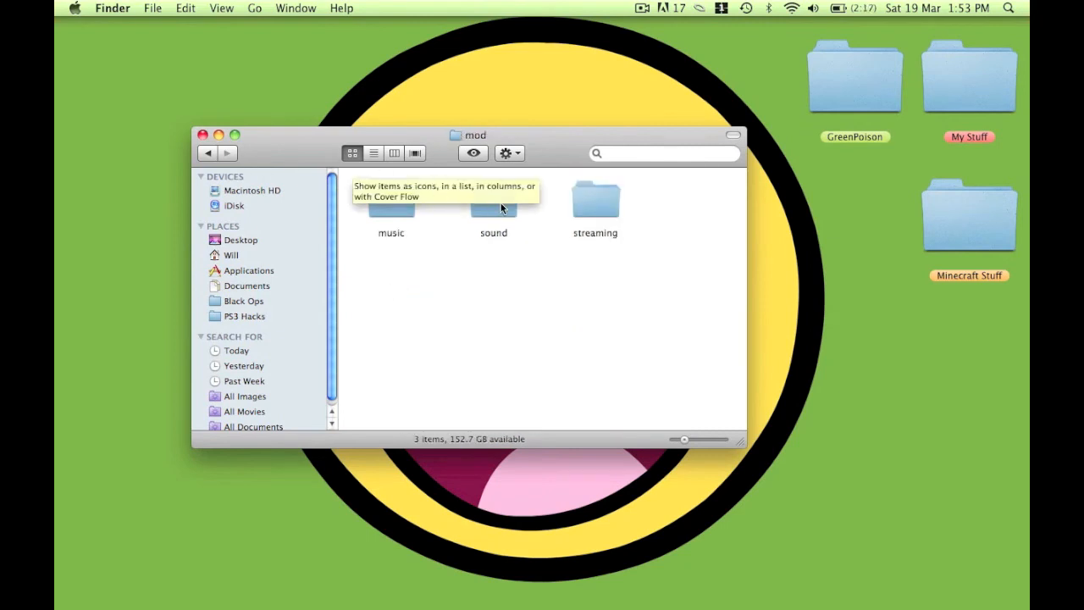
pyautogui.doubleClick(493, 203)
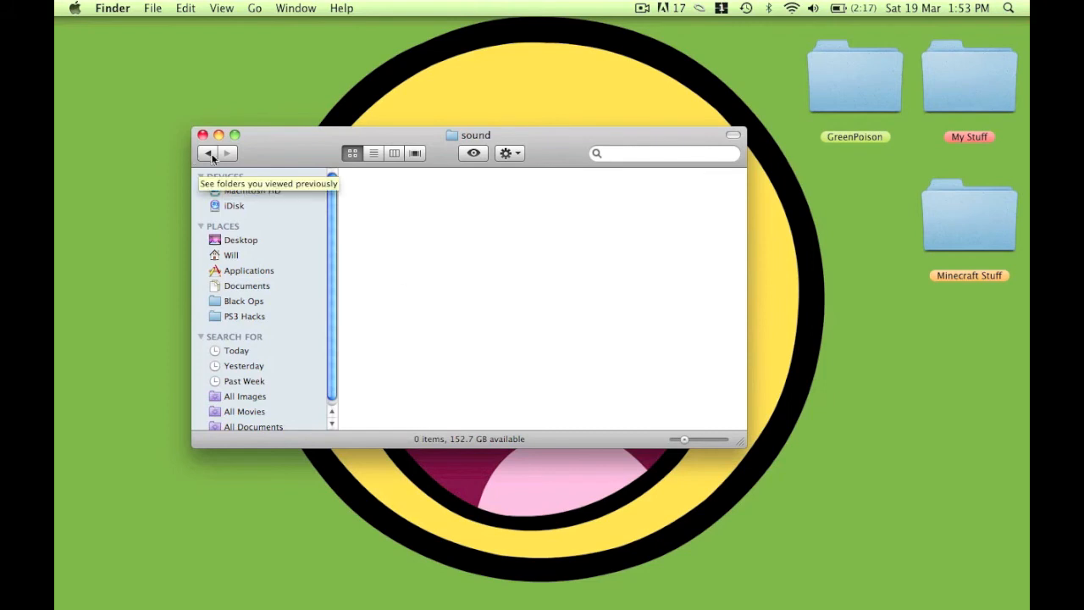
pyautogui.moveTo(198, 156)
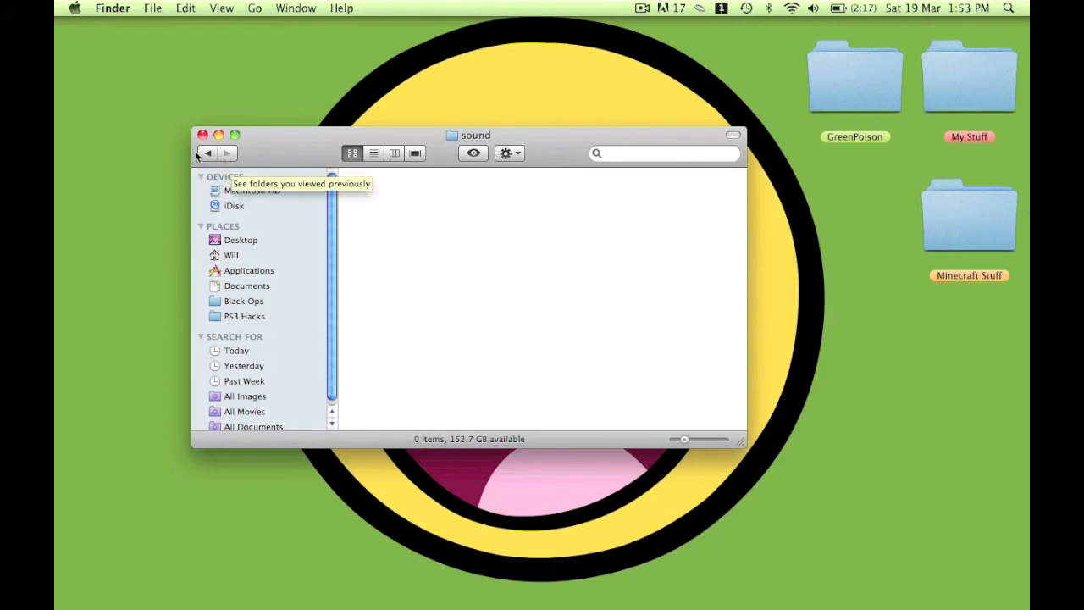
pyautogui.click(207, 152)
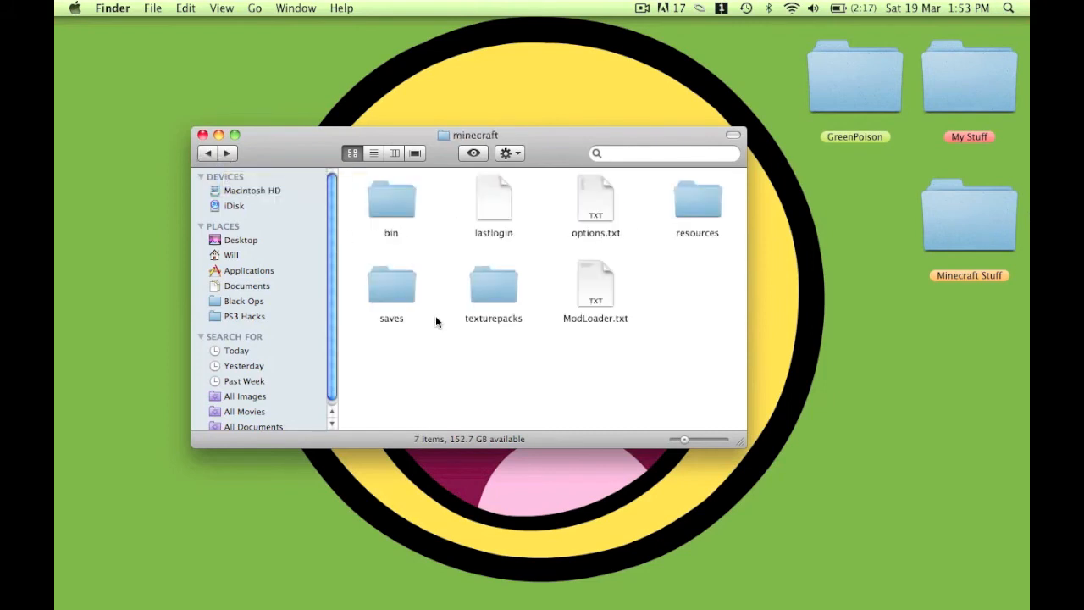
pyautogui.moveTo(710, 229)
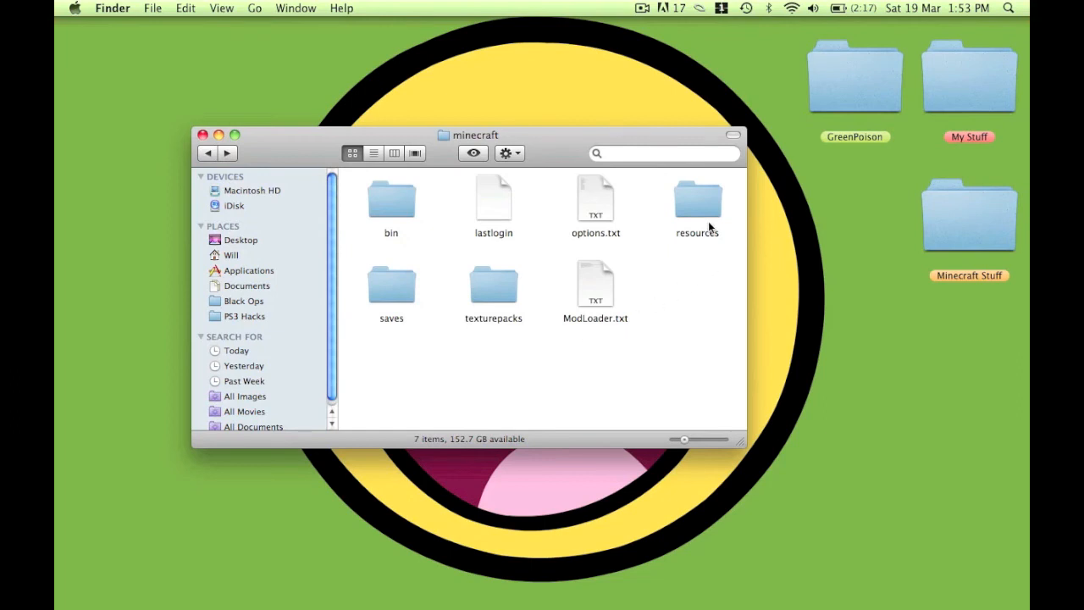
pyautogui.doubleClick(698, 200)
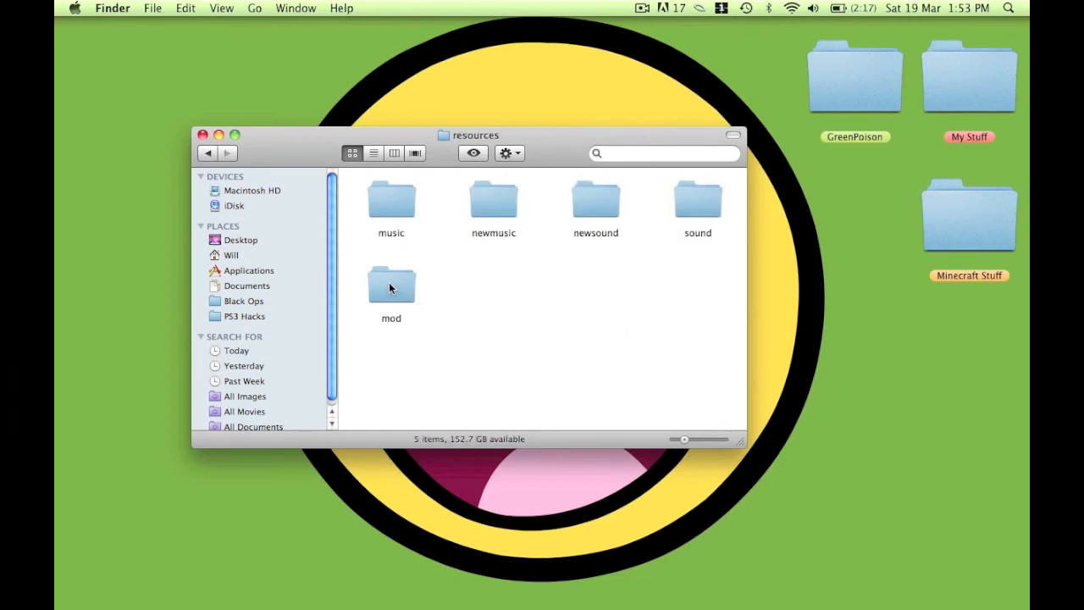
pyautogui.doubleClick(390, 285)
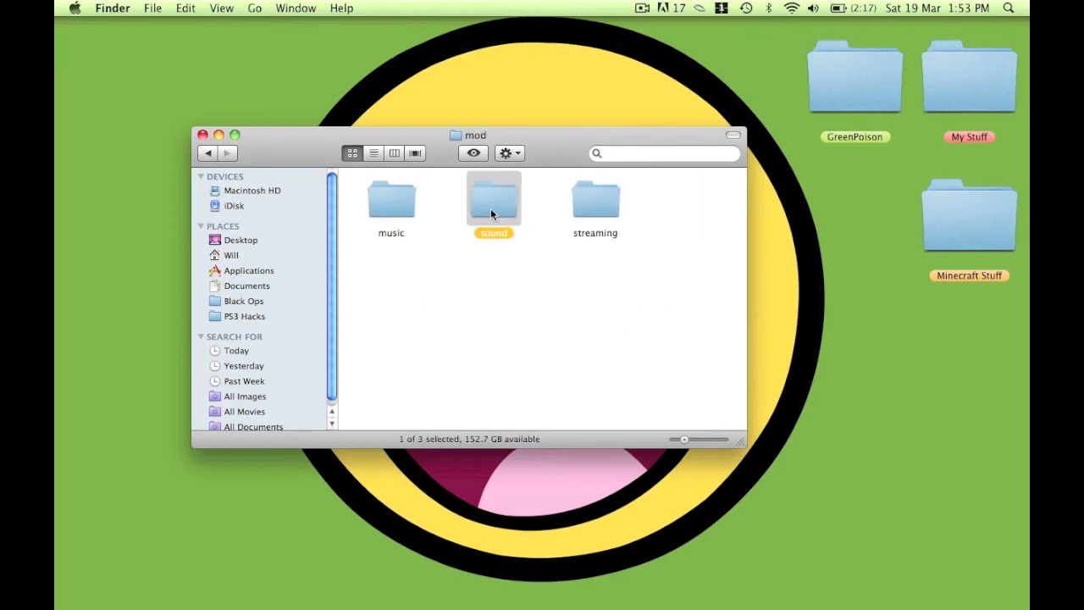
pyautogui.click(207, 152)
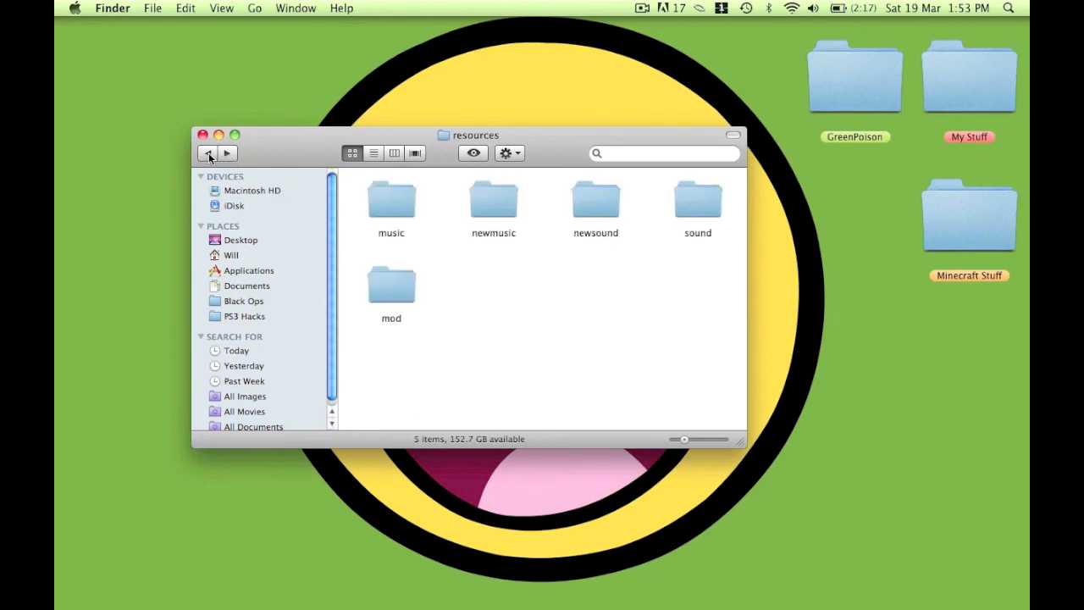
pyautogui.click(207, 152)
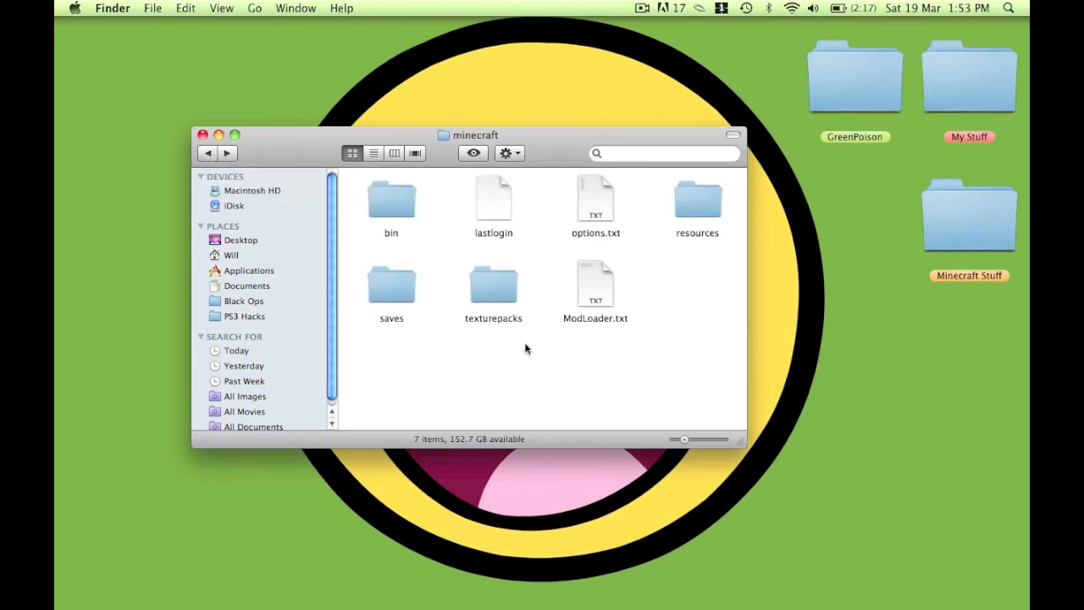
pyautogui.moveTo(383, 386)
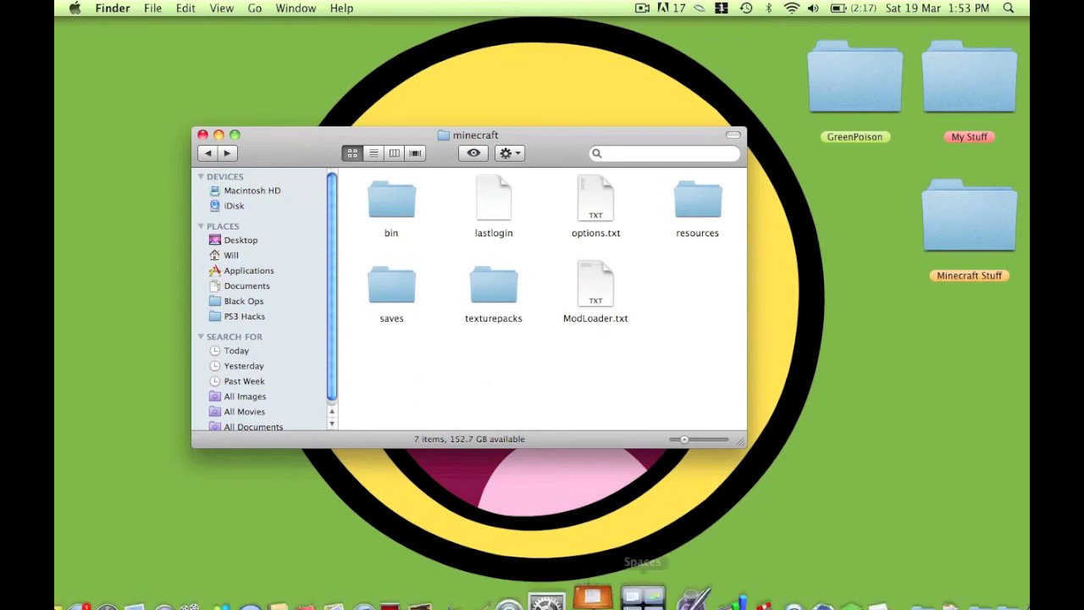
# Look inside the new mod folder in resources, then return and go into the bin folder.
pyautogui.click(698, 200)
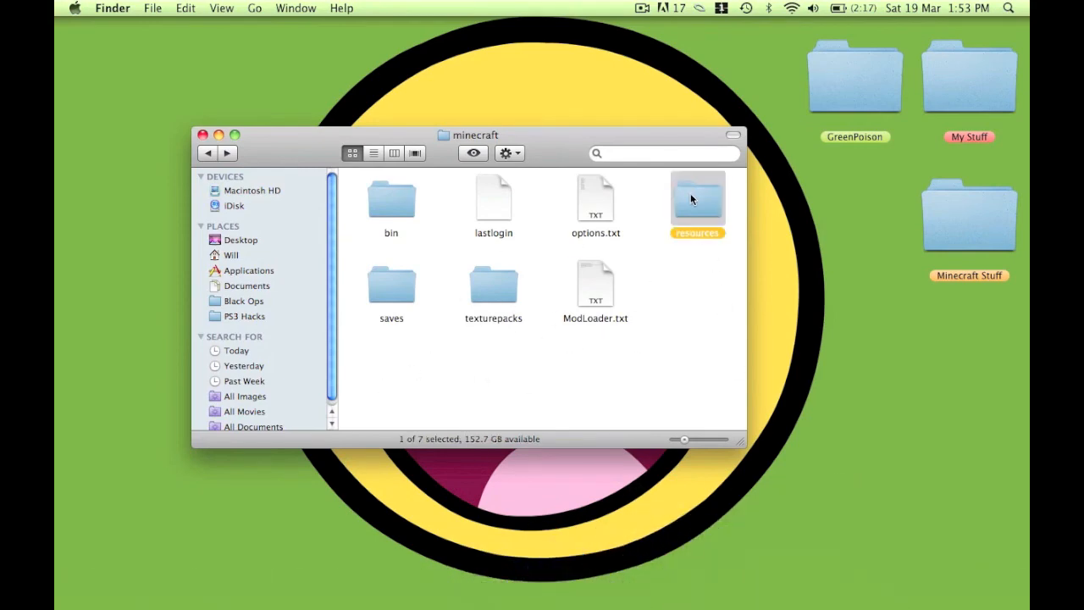
pyautogui.doubleClick(697, 198)
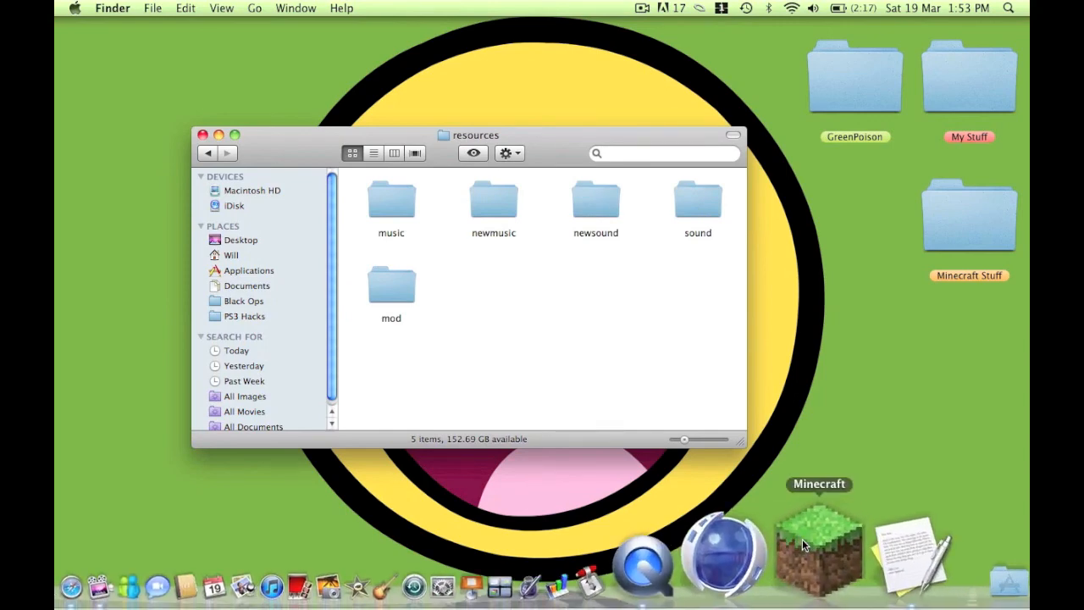
pyautogui.doubleClick(389, 285)
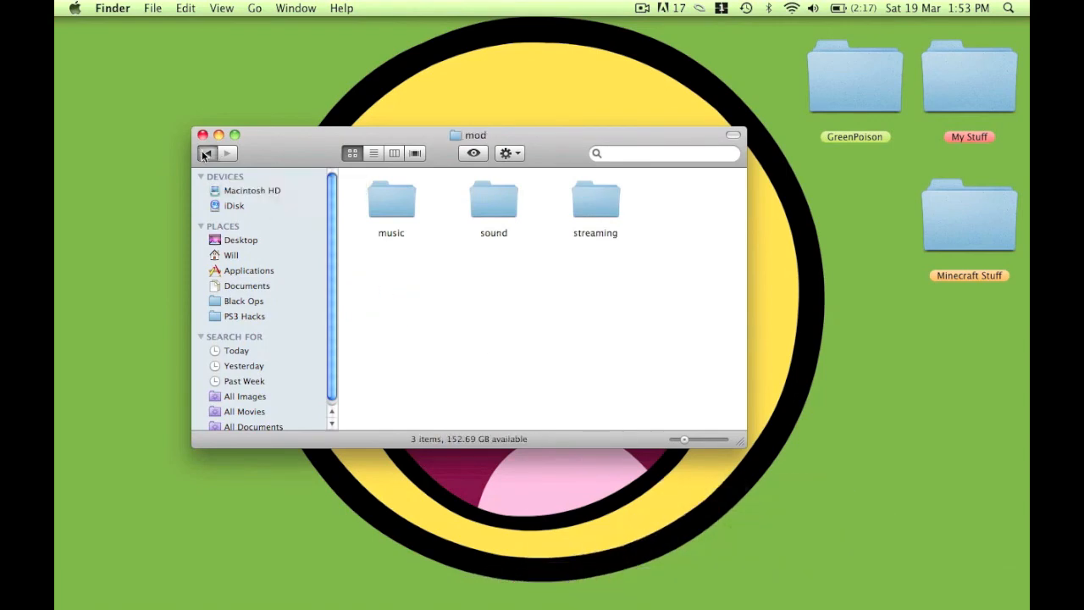
pyautogui.click(207, 153)
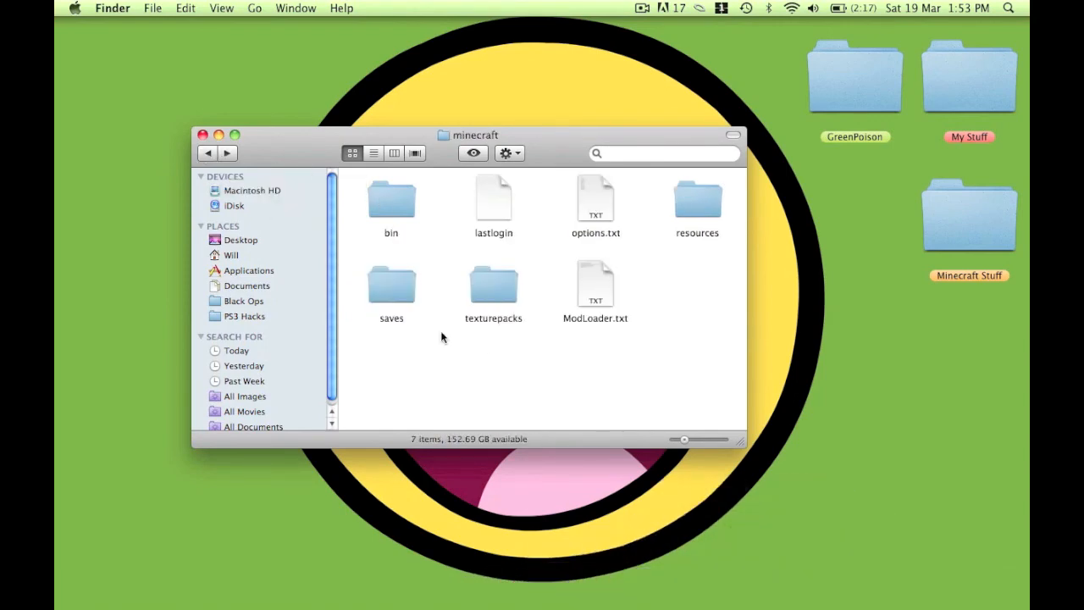
pyautogui.doubleClick(390, 200)
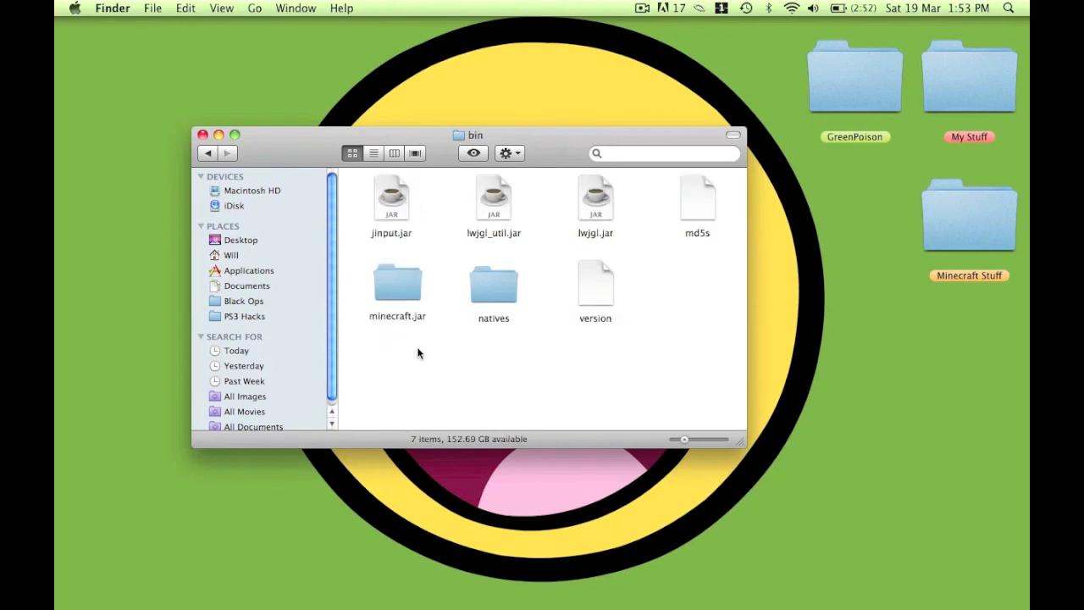